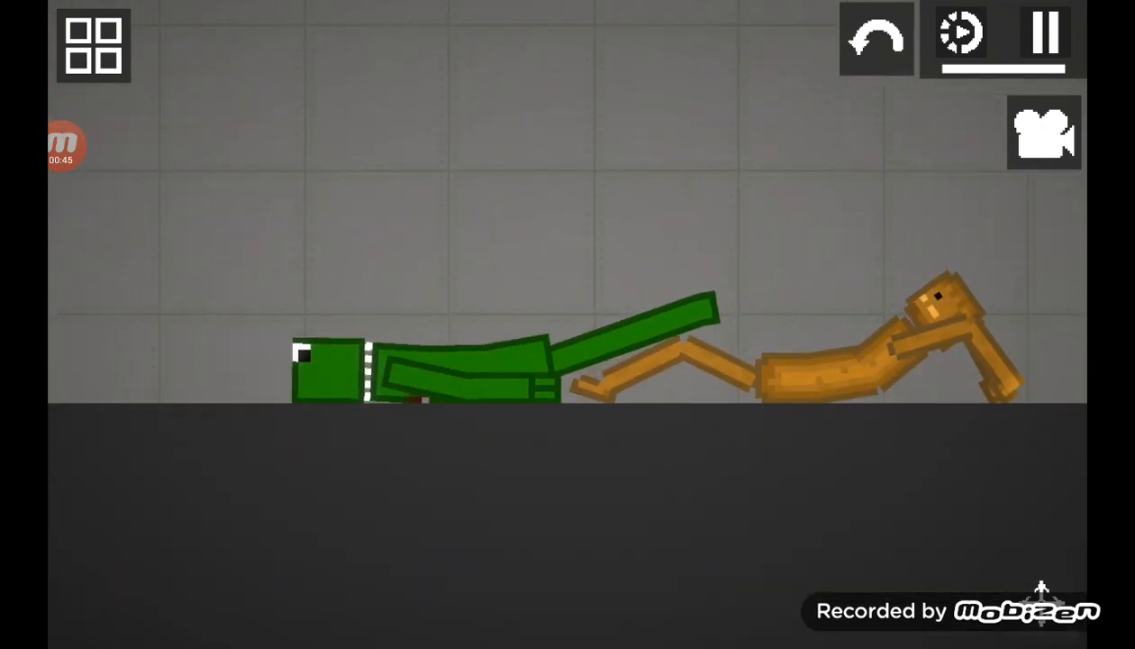
- Detonate an explosive beside the green and orange ragdolls so their limbs scatter
{"action": "left_click", "coordinate": [47, 144]}
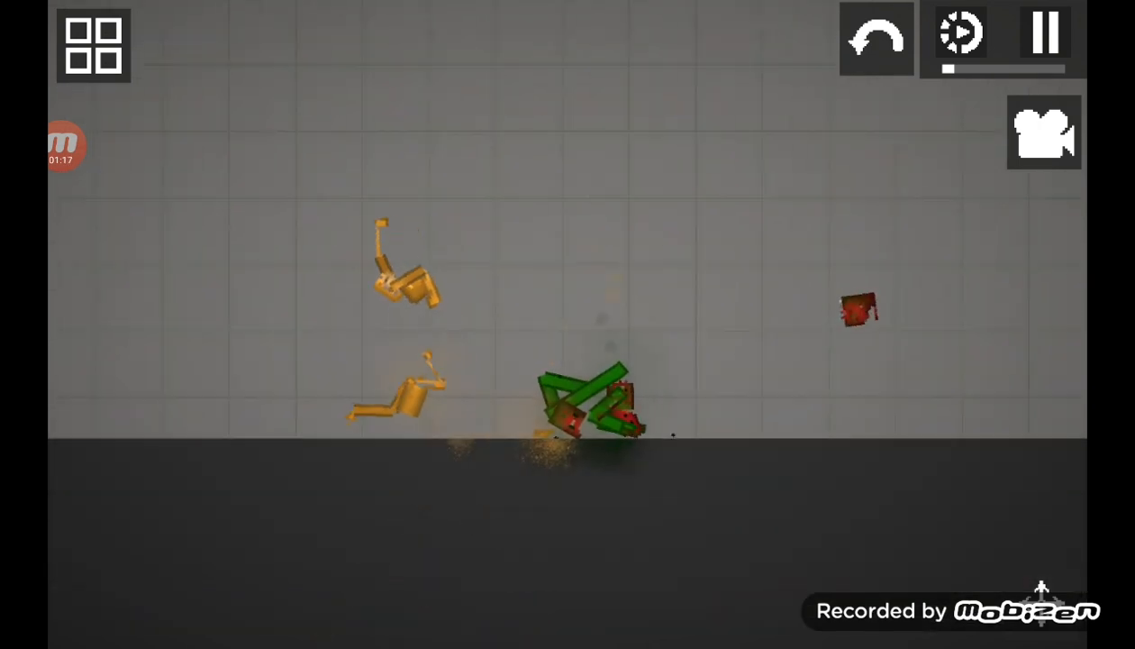
{"action": "left_click", "coordinate": [97, 47]}
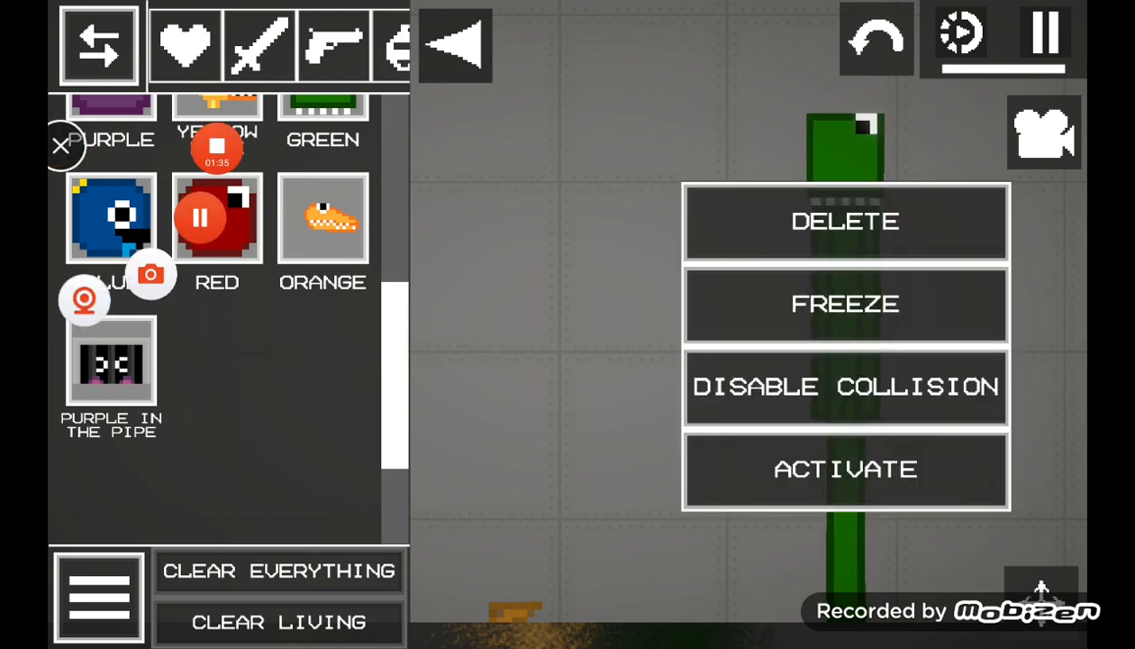
- Dismiss the green character's options so it moves freely in the map
{"action": "left_click", "coordinate": [847, 468]}
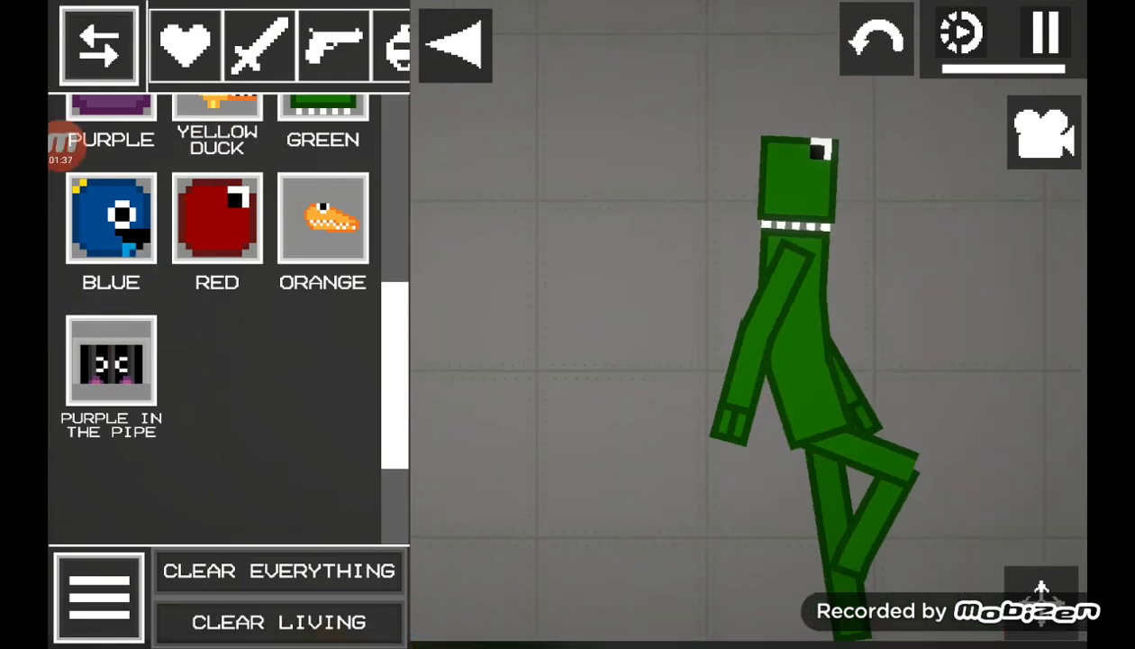
- Switch the spawn menu to the Explosives category
{"action": "left_click", "coordinate": [99, 43]}
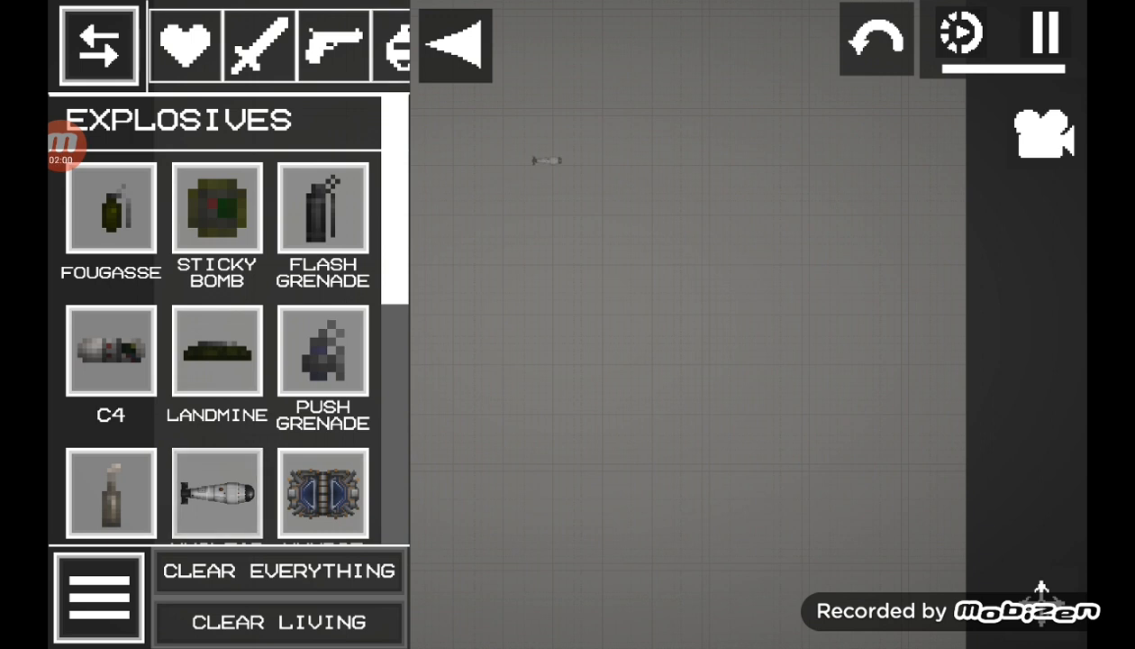
- Spawn an explosive near the green figure and activate it, scattering its pieces
{"action": "left_click", "coordinate": [97, 45]}
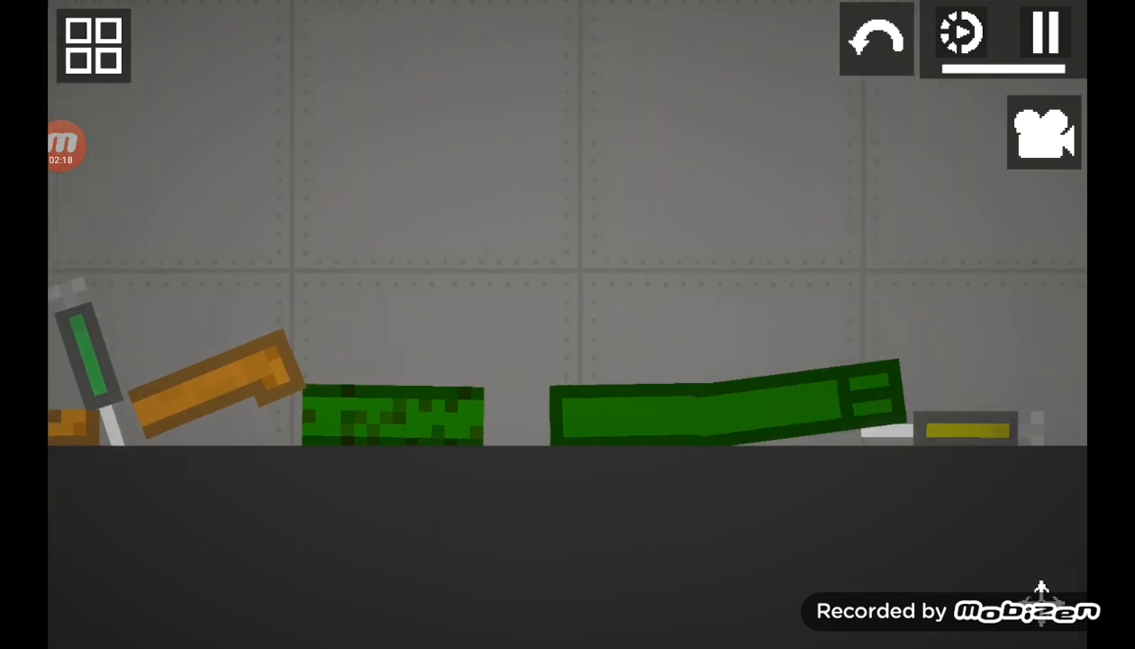
{"action": "left_click", "coordinate": [63, 148]}
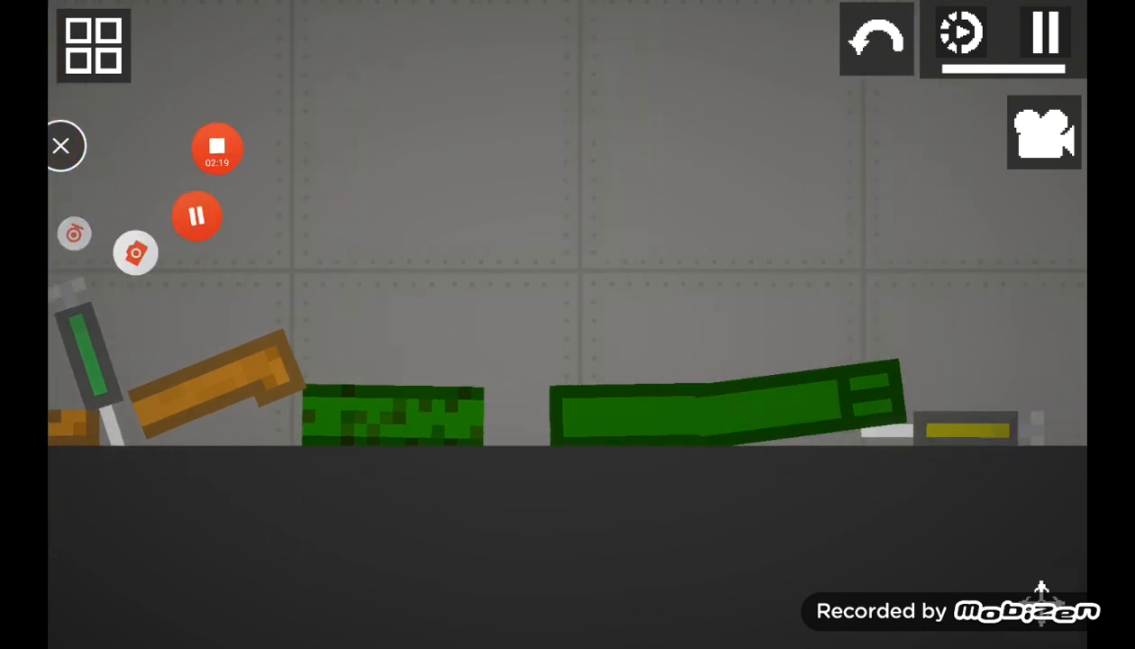